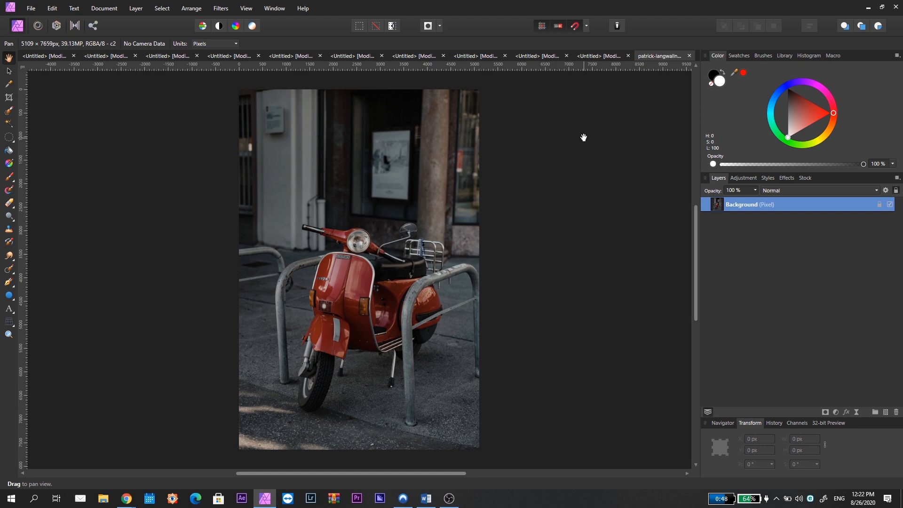
mouse_move(506, 157)
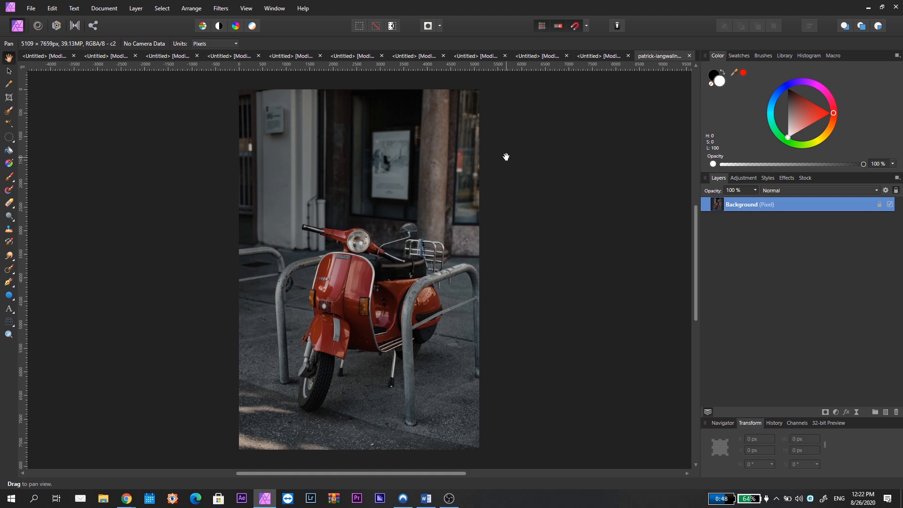
Bring up the Adjustments list from the bottom of the Layers panel
left_click(835, 413)
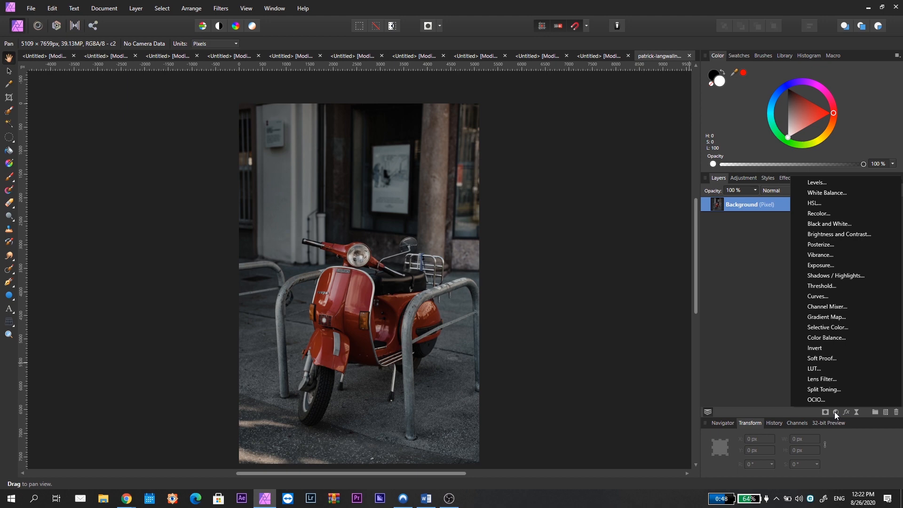
mouse_move(839, 234)
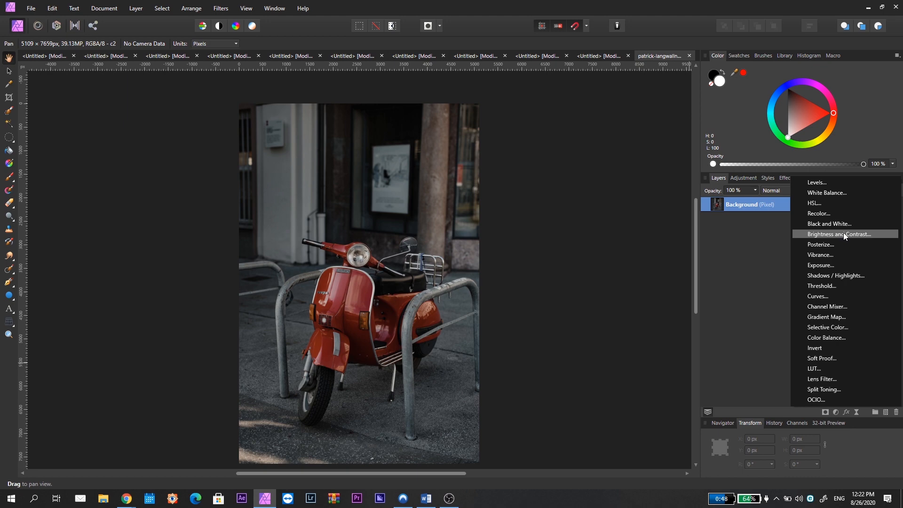
Add a Brightness / Contrast layer set to 78% brightness and 59% contrast
left_click(839, 234)
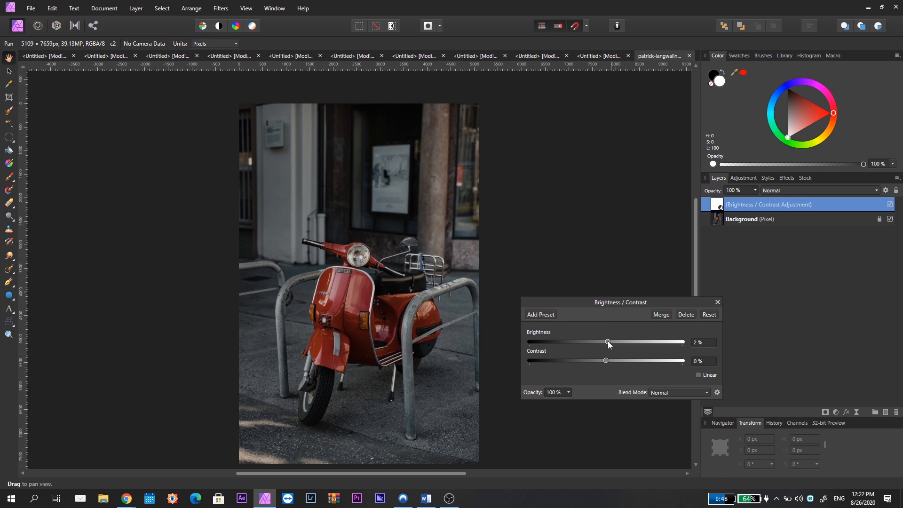
left_click_drag(607, 342, 668, 342)
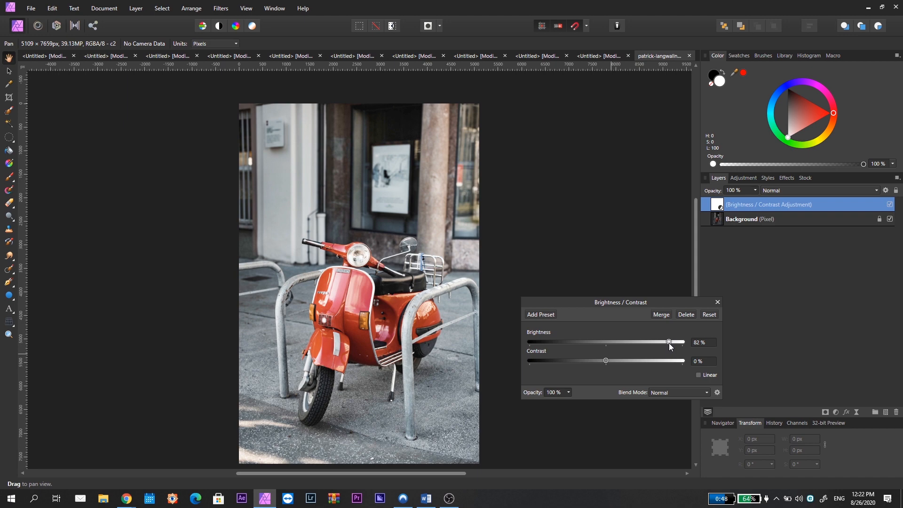
left_click_drag(668, 342, 656, 342)
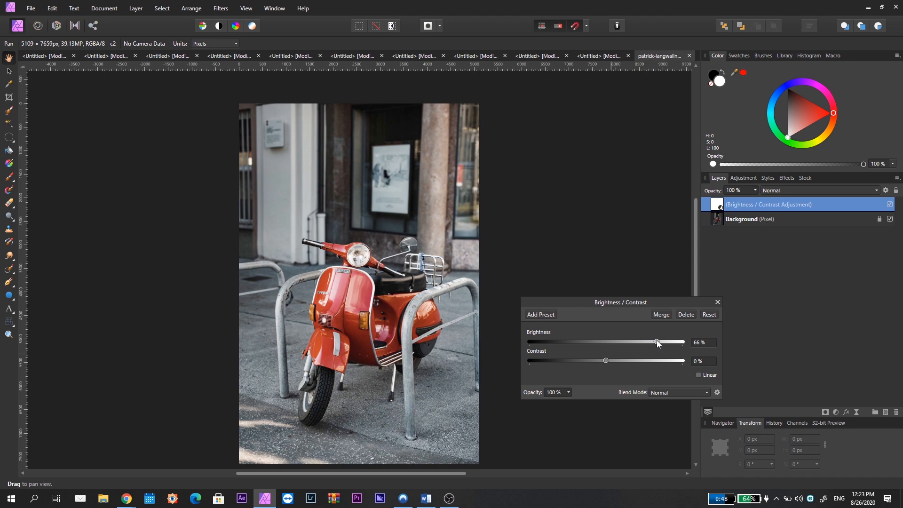
left_click_drag(605, 360, 622, 360)
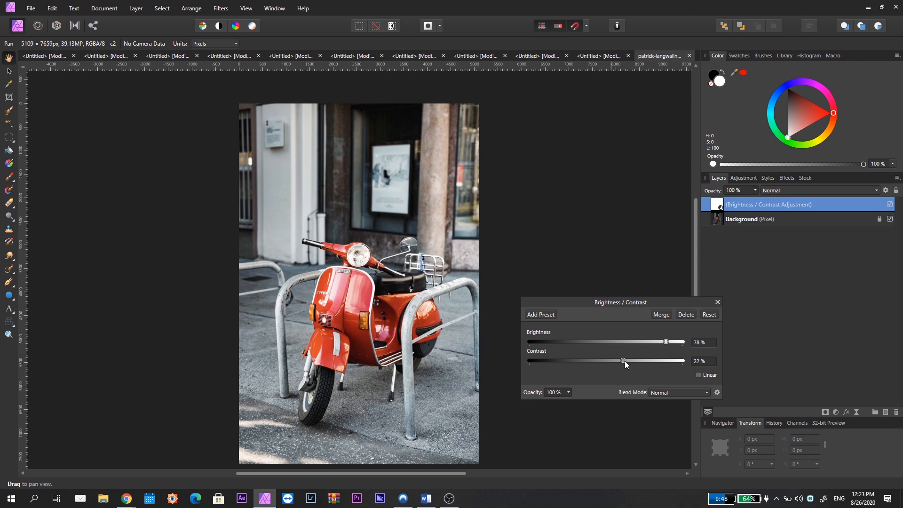
left_click_drag(622, 360, 650, 360)
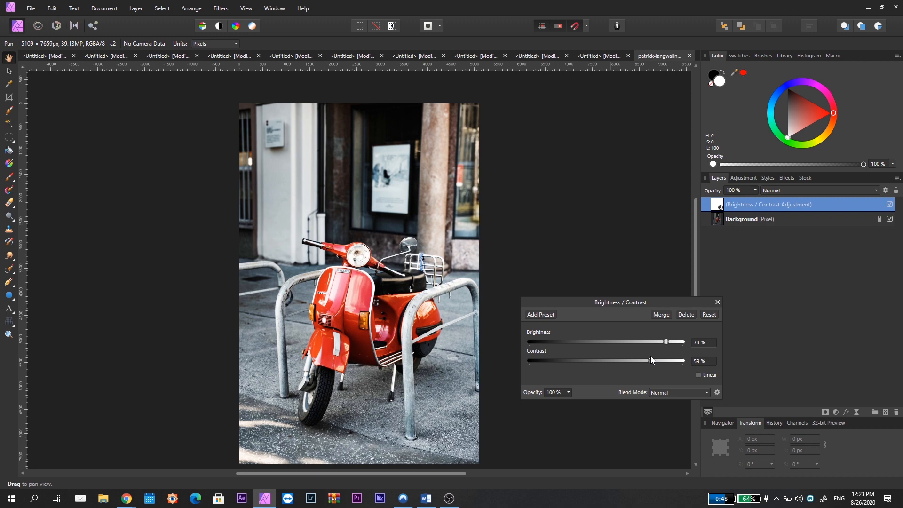
mouse_move(651, 361)
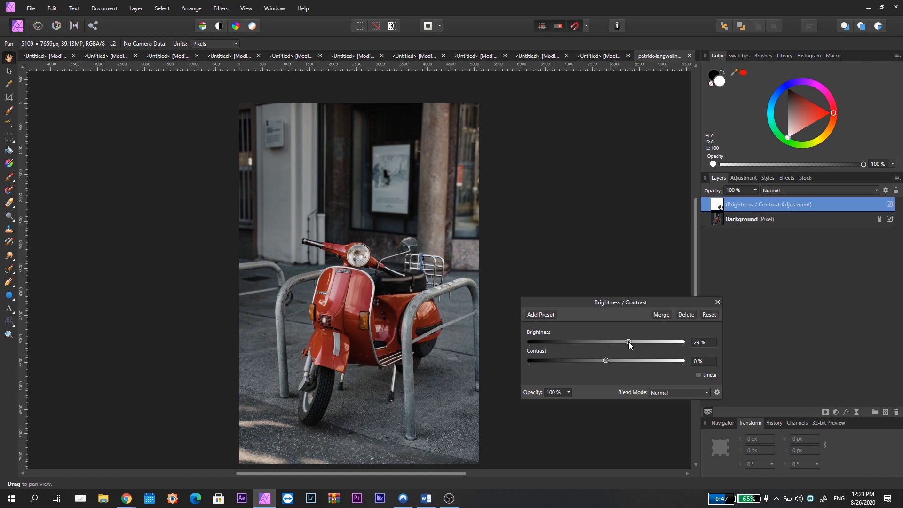
Raise the Brightness / Contrast layer to 82% brightness with contrast near 2%
left_click_drag(628, 342, 662, 342)
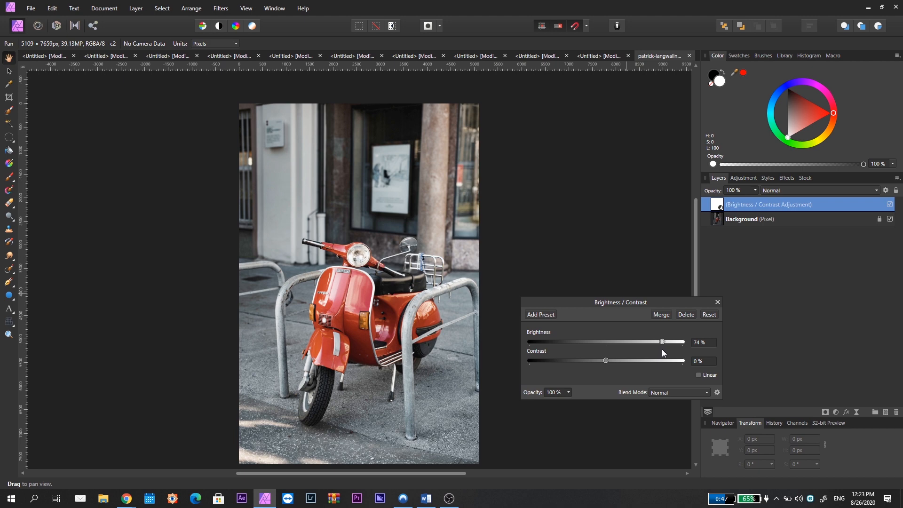
left_click_drag(661, 342, 668, 341)
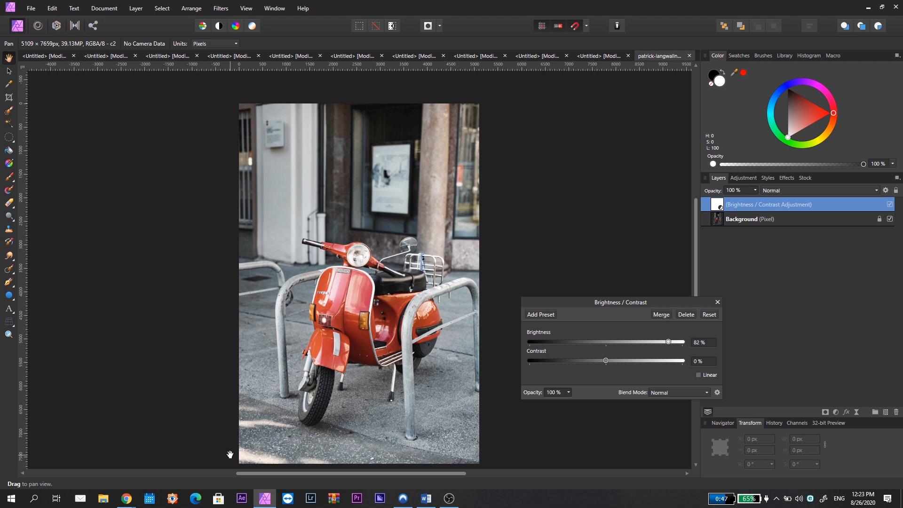
left_click_drag(605, 361, 608, 360)
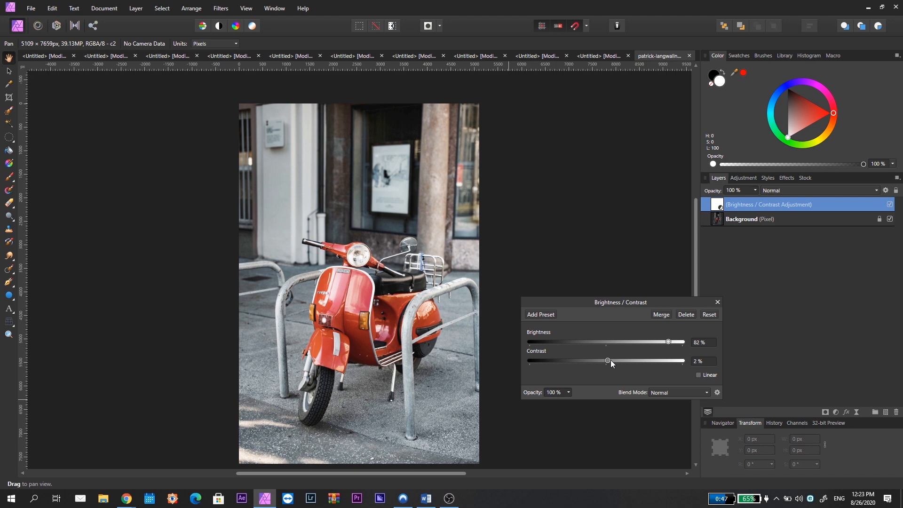
left_click_drag(607, 362, 655, 362)
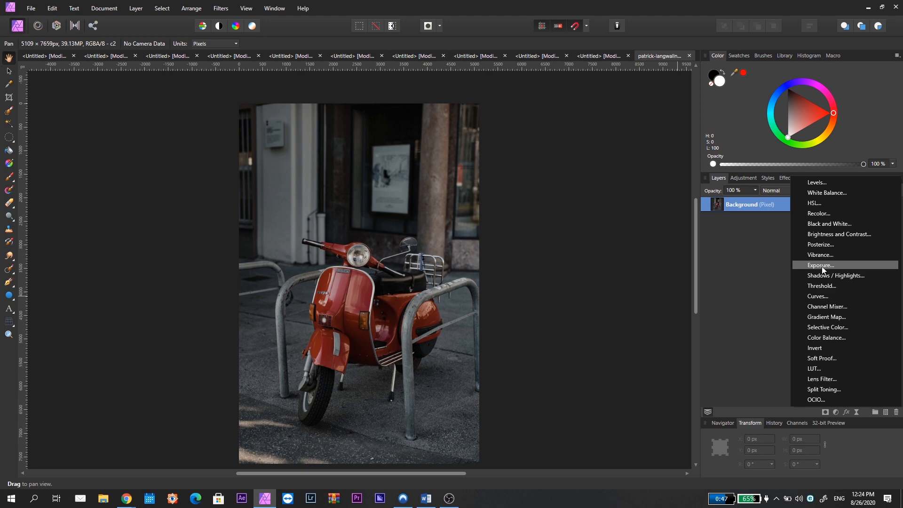
Add an Exposure layer brightening the photo to about 2.65 after trying 2.15
left_click(821, 266)
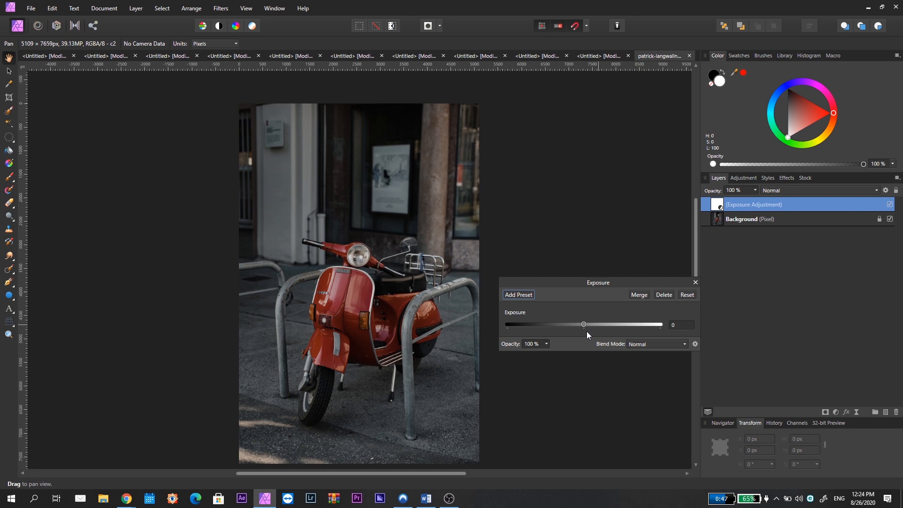
left_click_drag(584, 324, 593, 324)
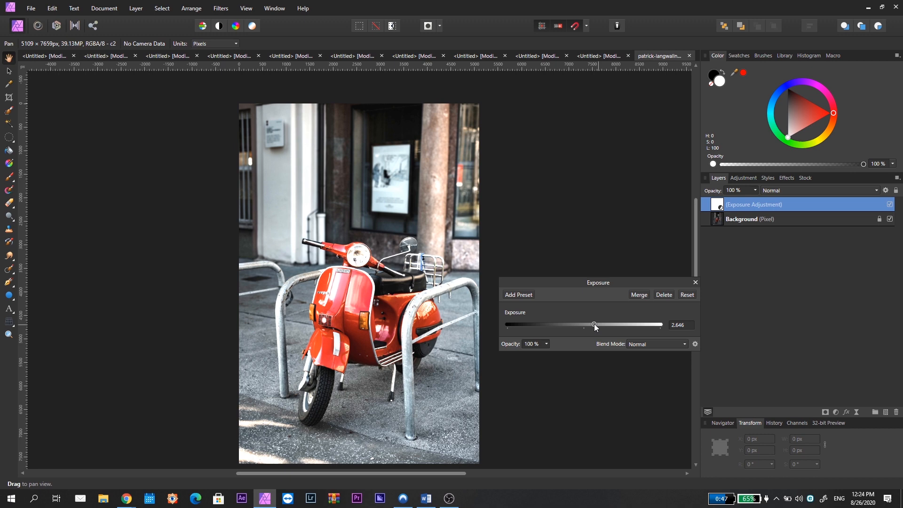
left_click_drag(595, 325, 590, 325)
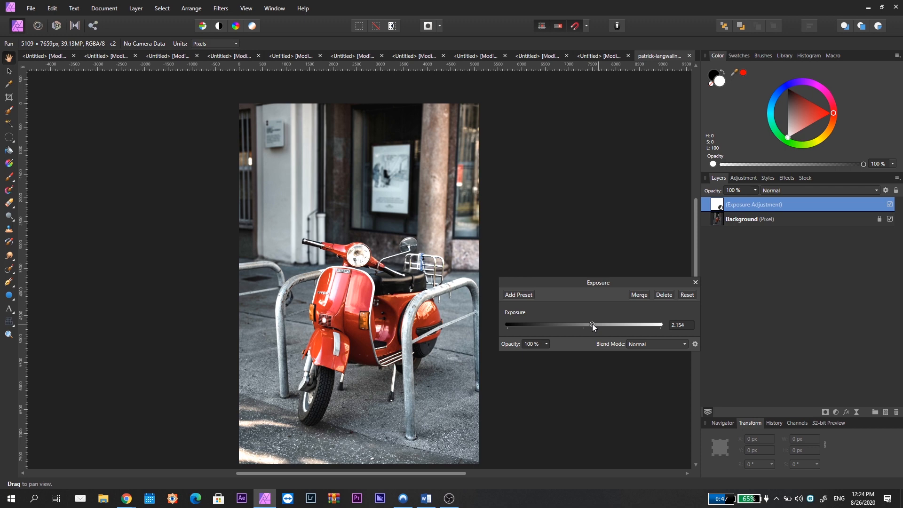
left_click_drag(592, 325, 594, 325)
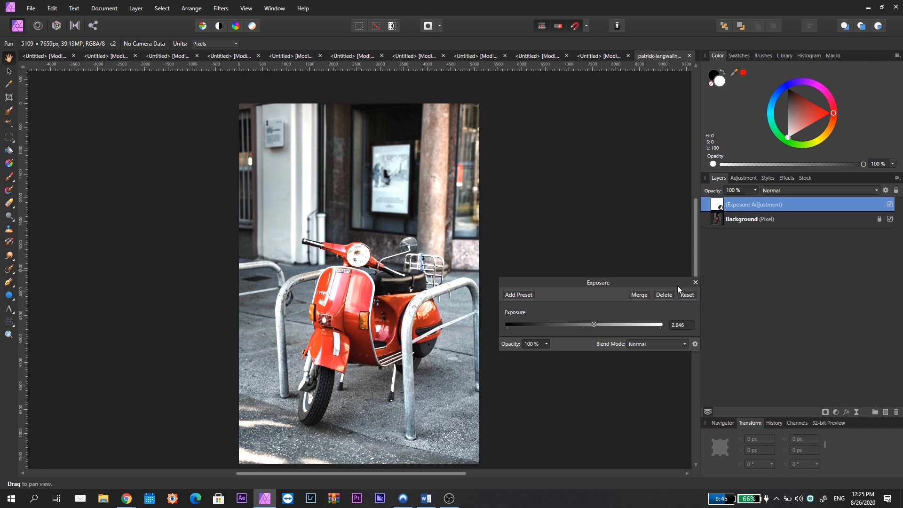
mouse_move(594, 327)
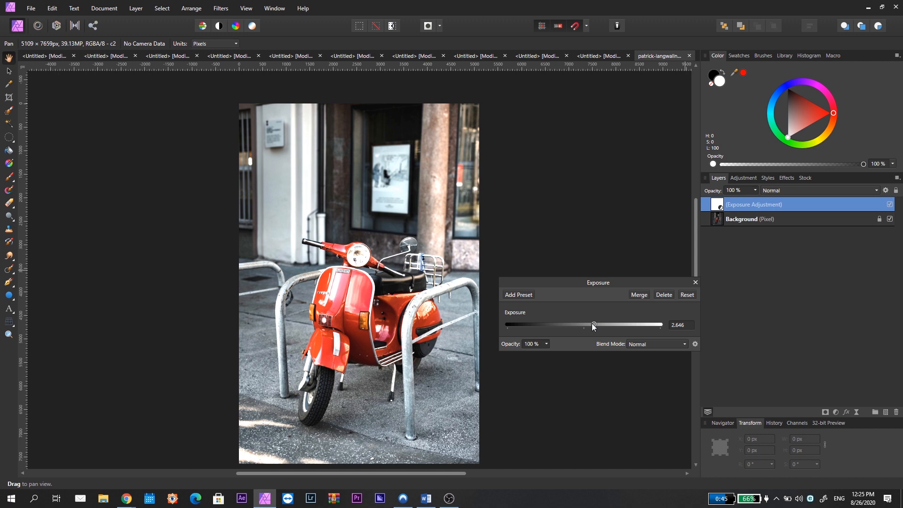
Ease the Exposure down to about 1.29 after dipping to 0.923
left_click_drag(593, 325, 586, 325)
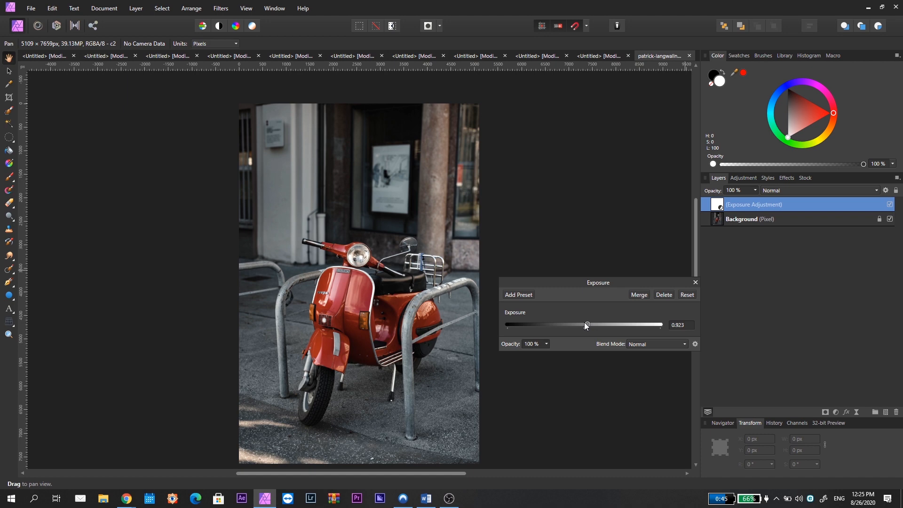
left_click_drag(586, 325, 590, 324)
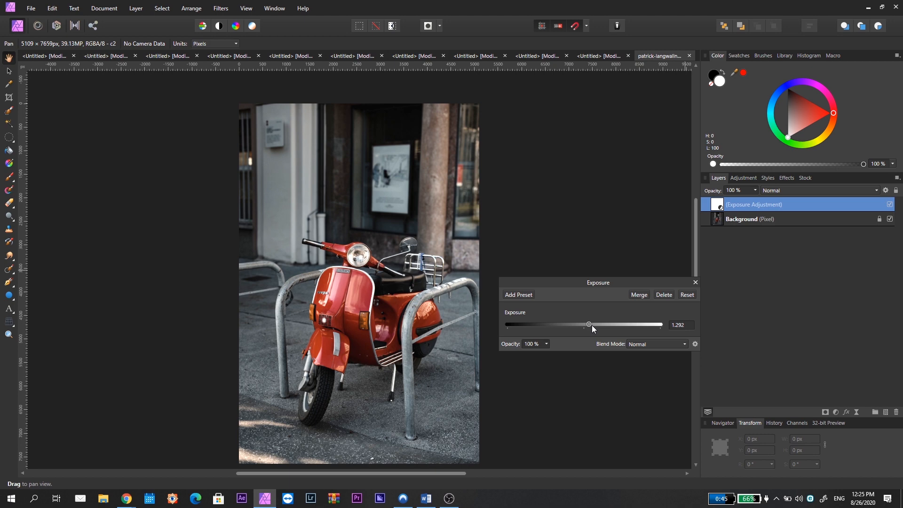
left_click_drag(588, 325, 593, 325)
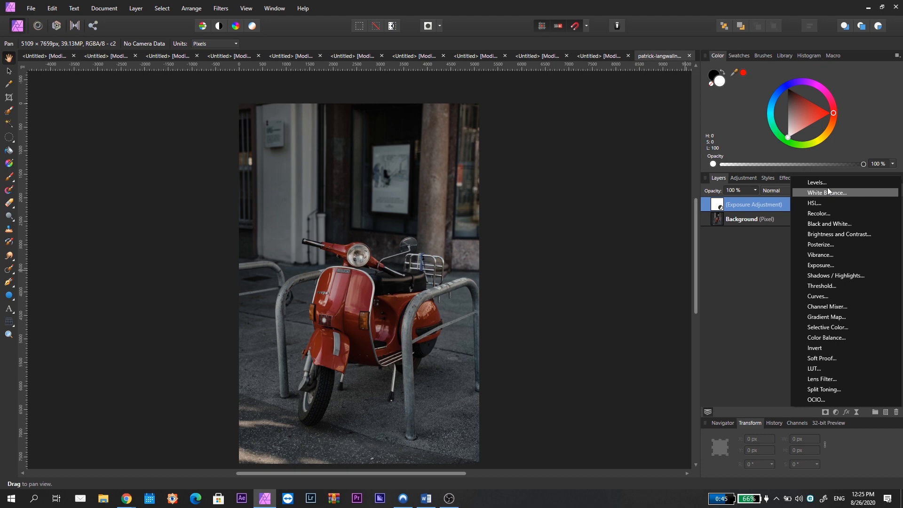
Add a Levels layer and trial white levels from 37% to 57% before returning near full
left_click(817, 182)
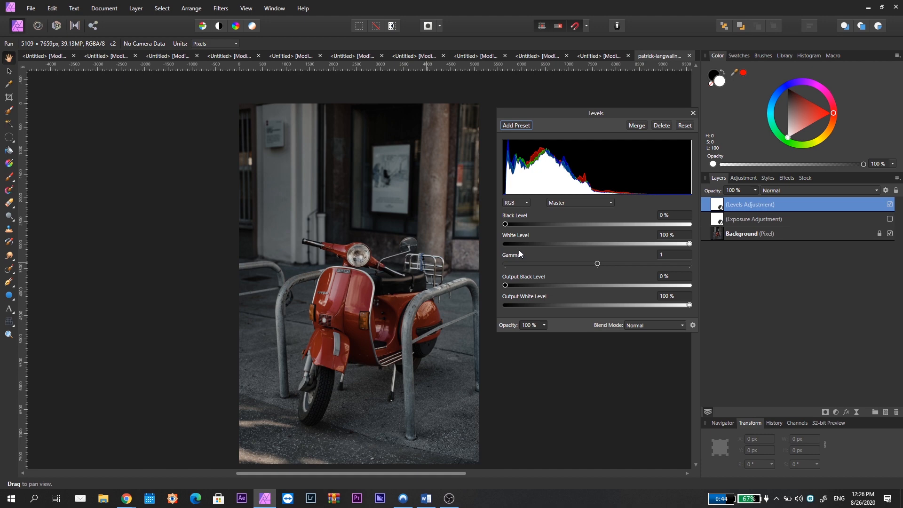
left_click_drag(689, 243, 605, 244)
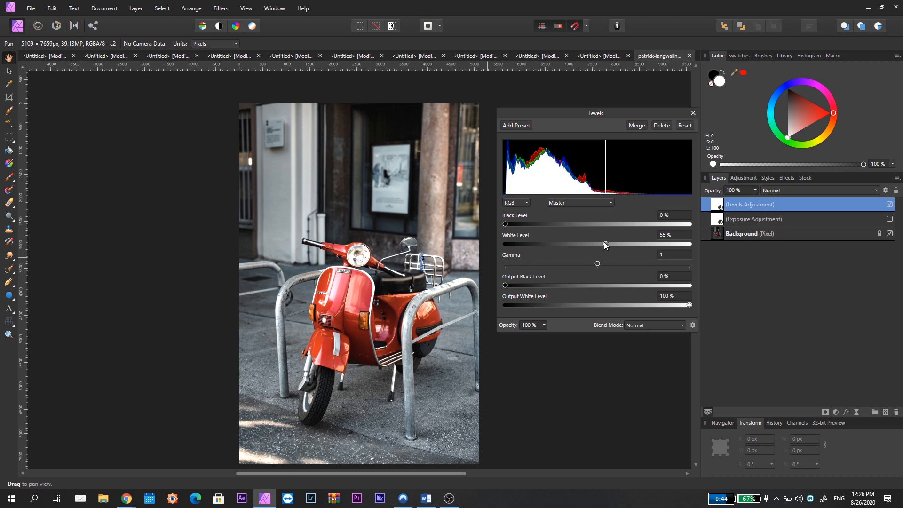
left_click_drag(605, 244, 573, 243)
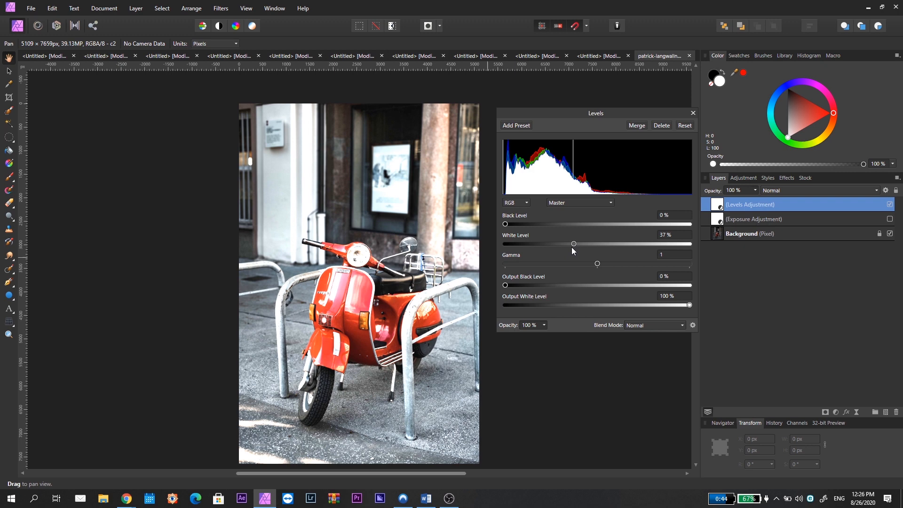
left_click_drag(573, 243, 597, 243)
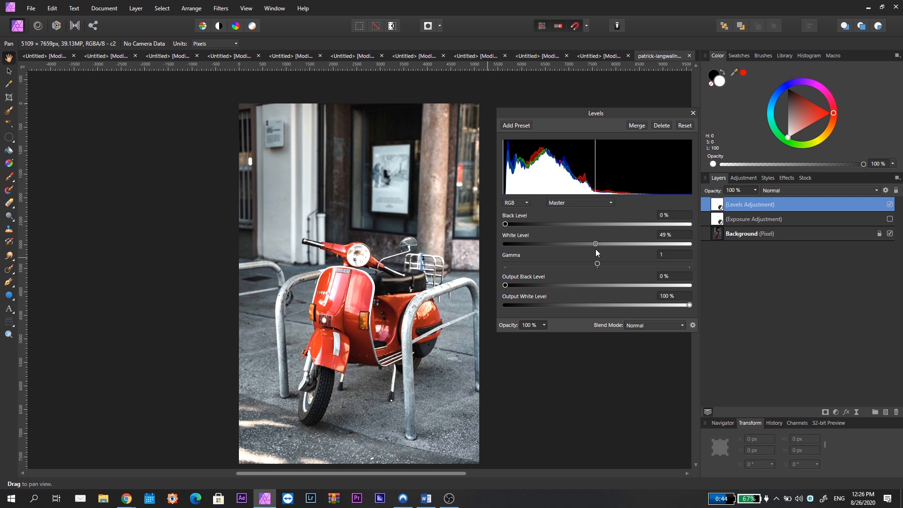
left_click_drag(595, 244, 612, 244)
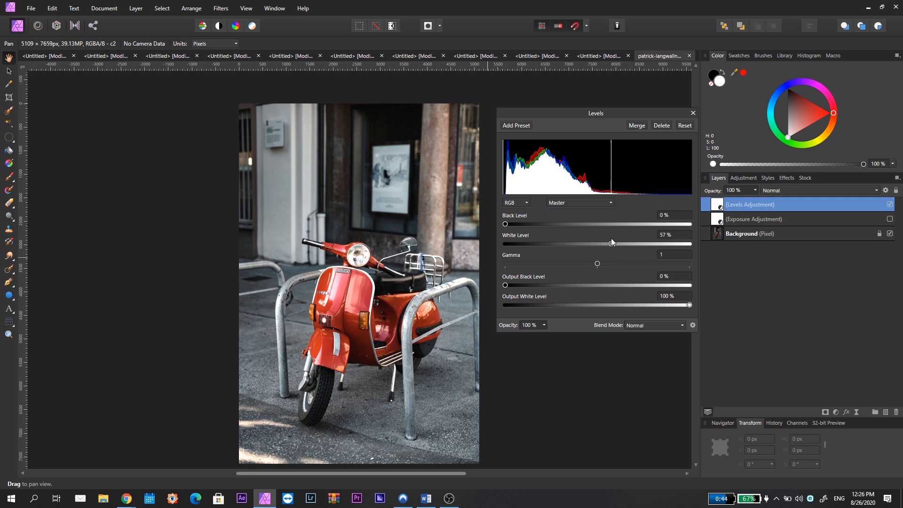
left_click_drag(612, 243, 604, 244)
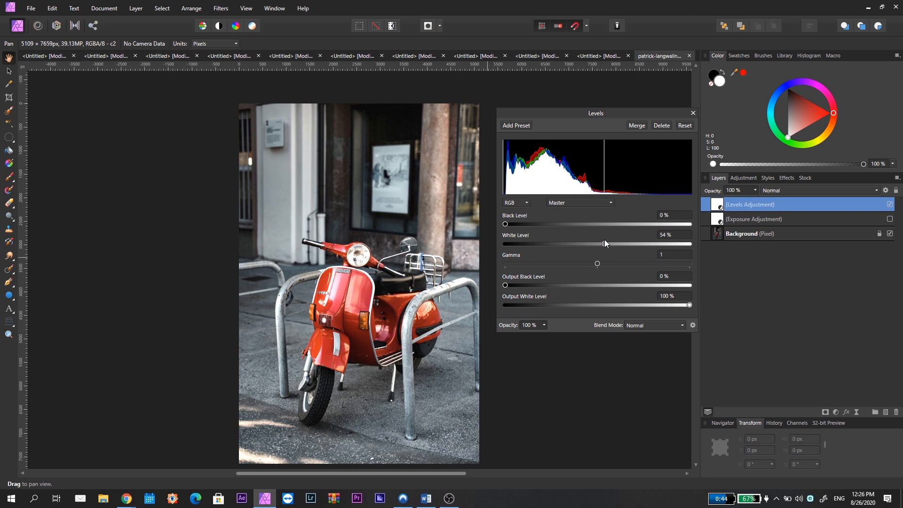
left_click_drag(505, 224, 521, 224)
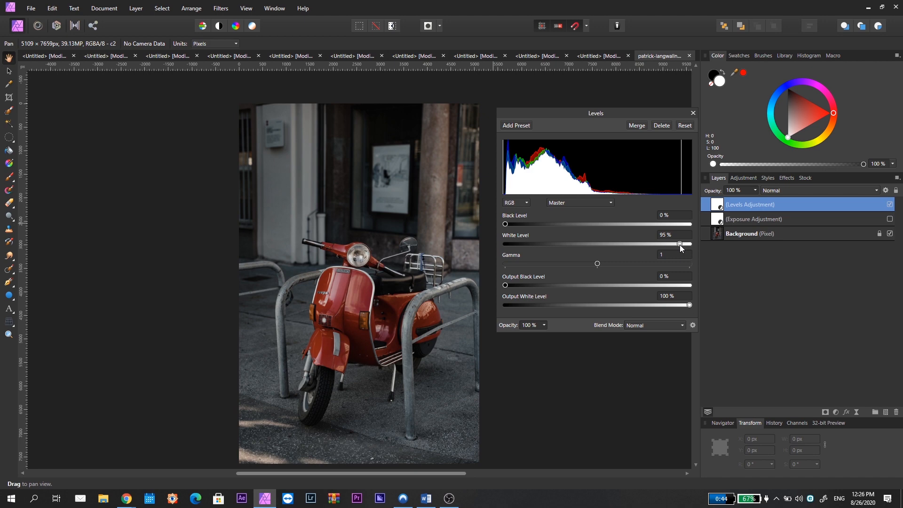
Settle the Levels white level at about 48% for a brighter photo
left_click_drag(678, 243, 602, 244)
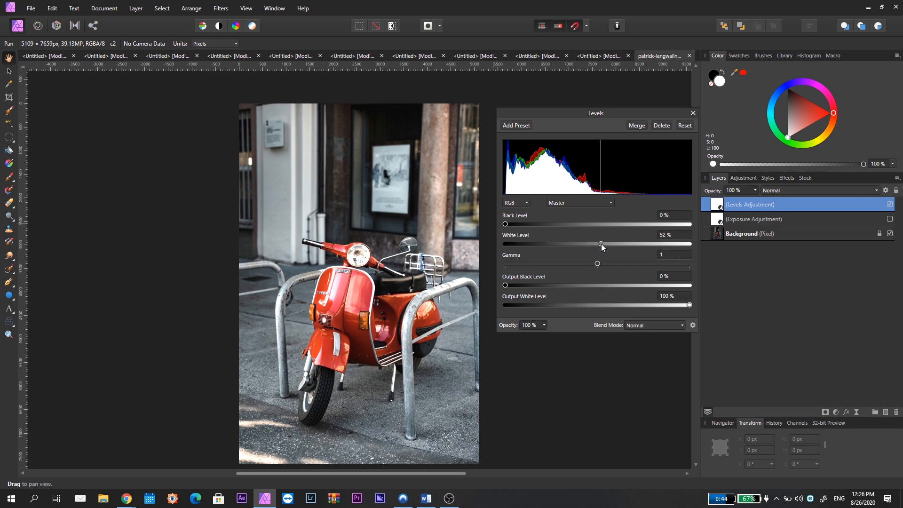
left_click_drag(601, 243, 589, 243)
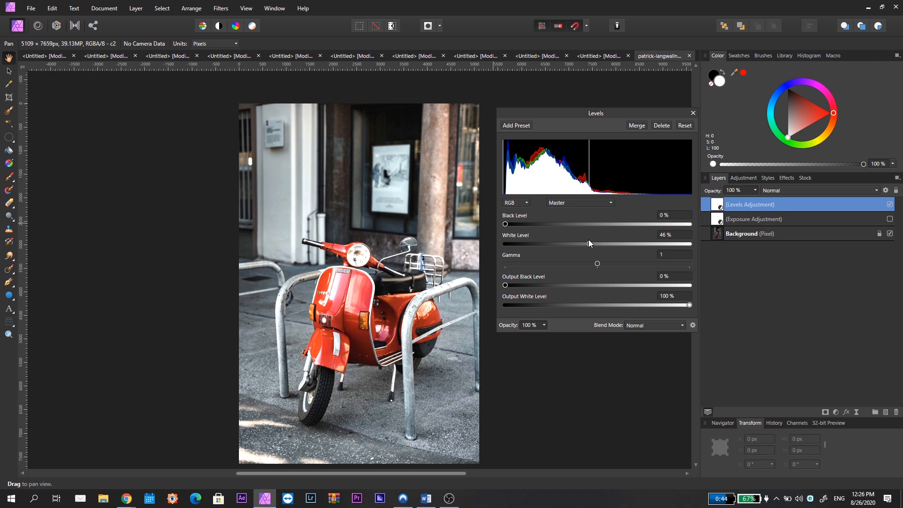
left_click_drag(589, 243, 594, 242)
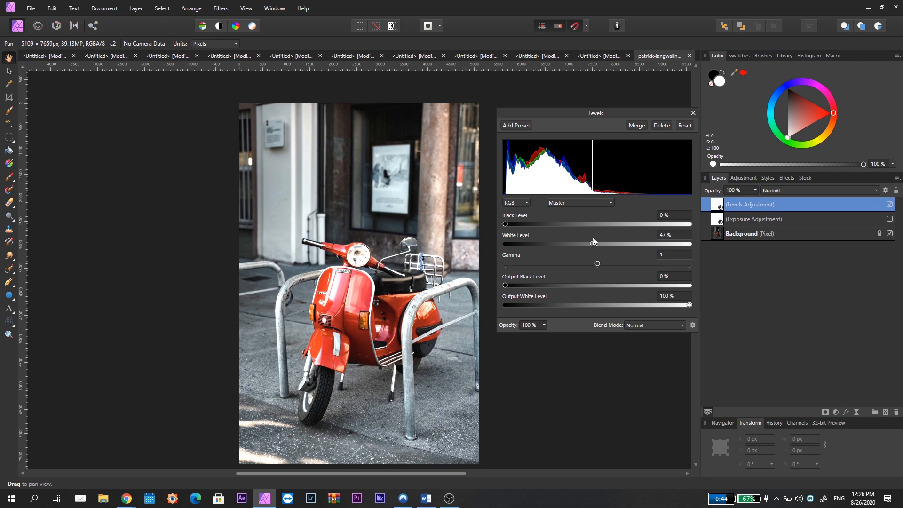
left_click_drag(592, 242, 594, 242)
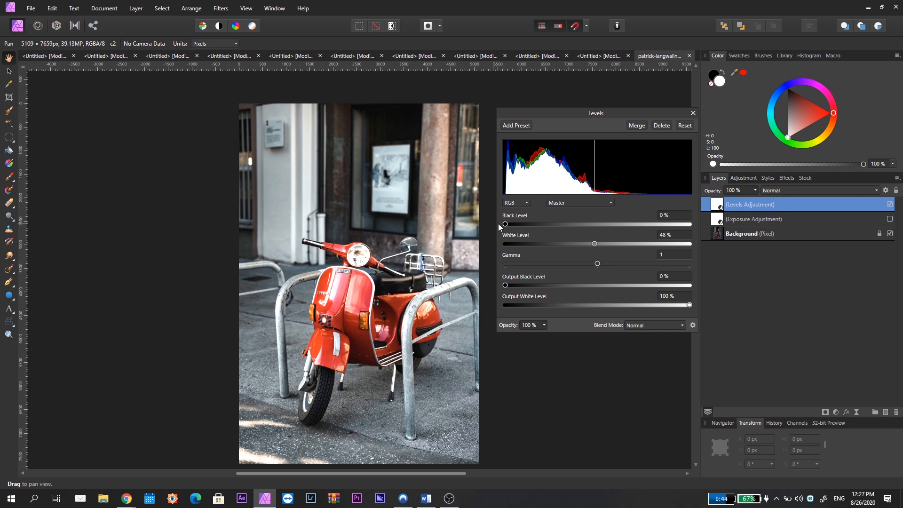
left_click_drag(505, 224, 513, 224)
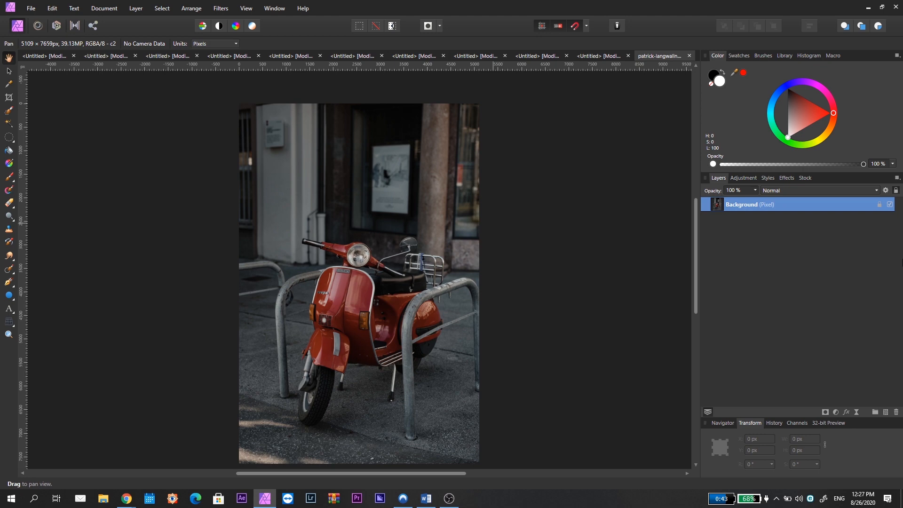
mouse_move(863, 278)
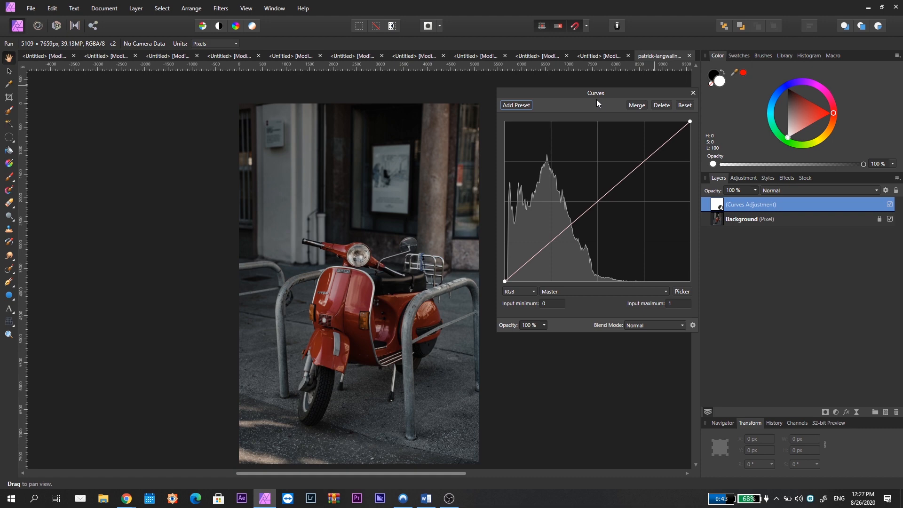
mouse_move(574, 115)
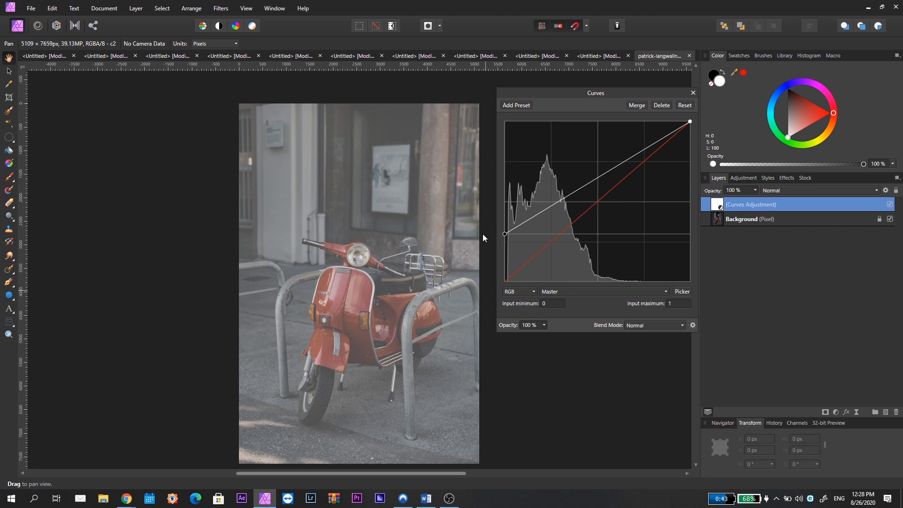
Preview shadow and highlight shifts on the Curves end points, then restore a neutral line
left_click_drag(504, 233, 521, 280)
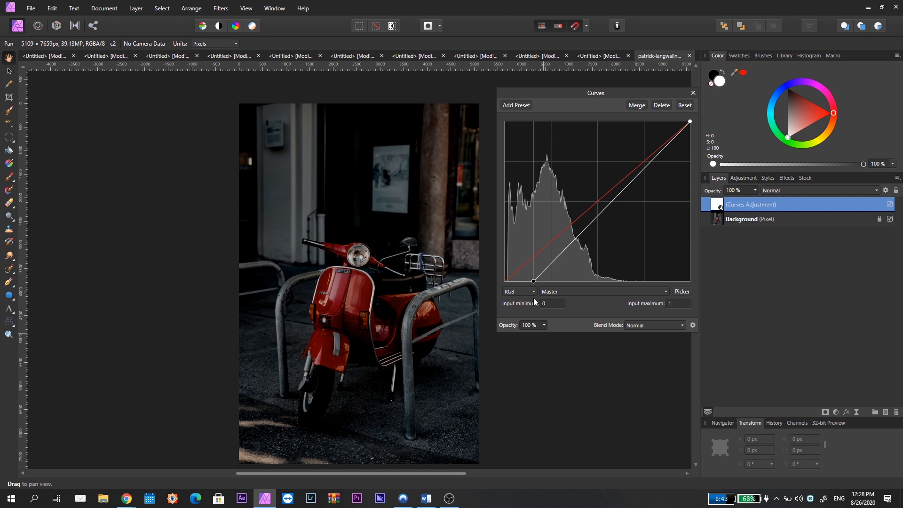
left_click_drag(533, 282, 504, 282)
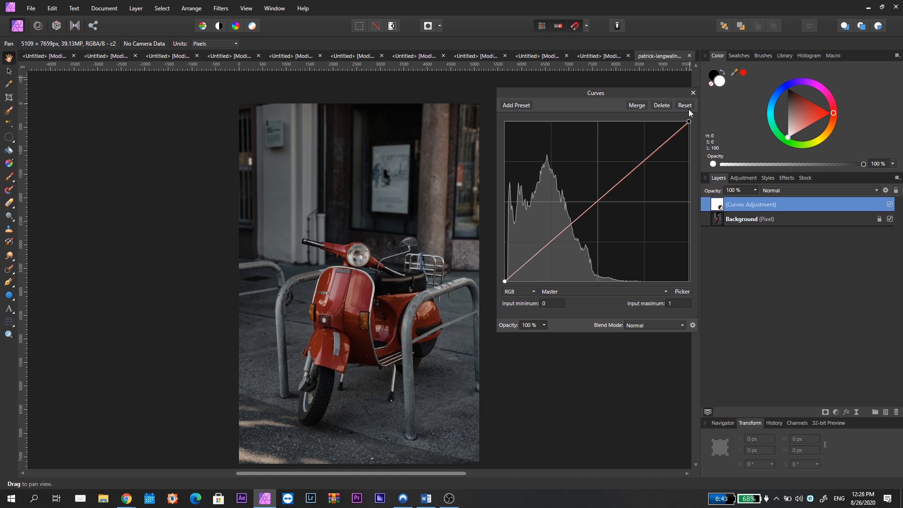
left_click_drag(689, 122, 645, 121)
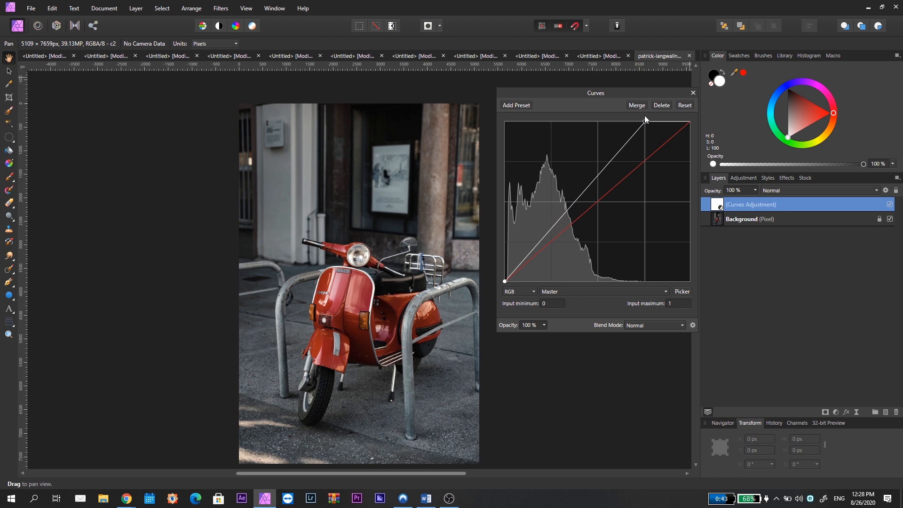
left_click_drag(646, 120, 690, 163)
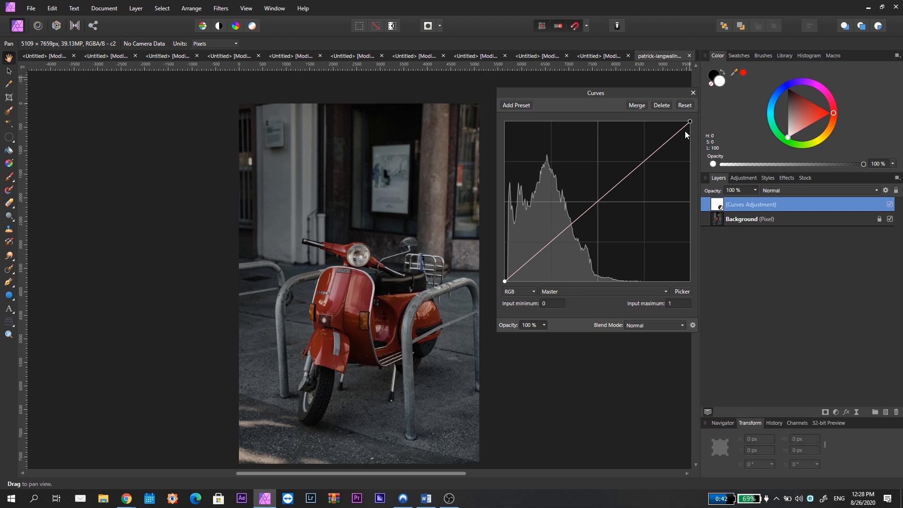
mouse_move(648, 190)
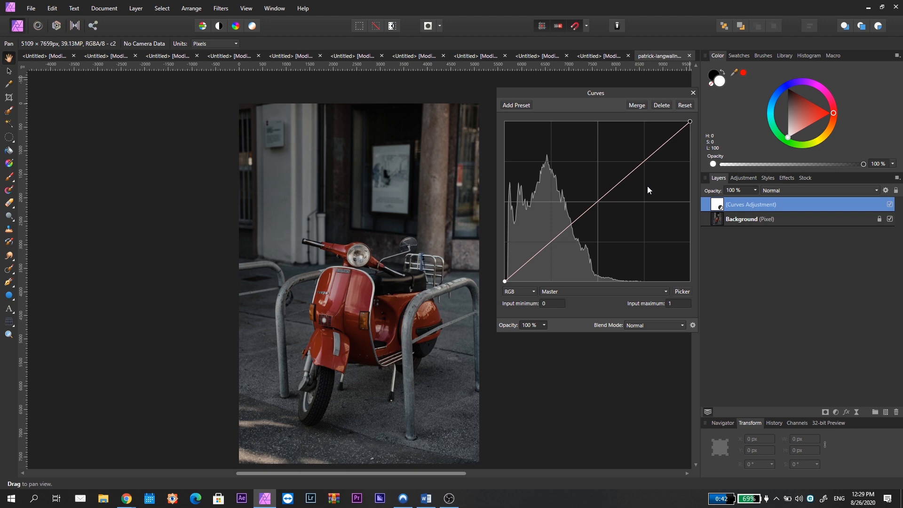
mouse_move(612, 201)
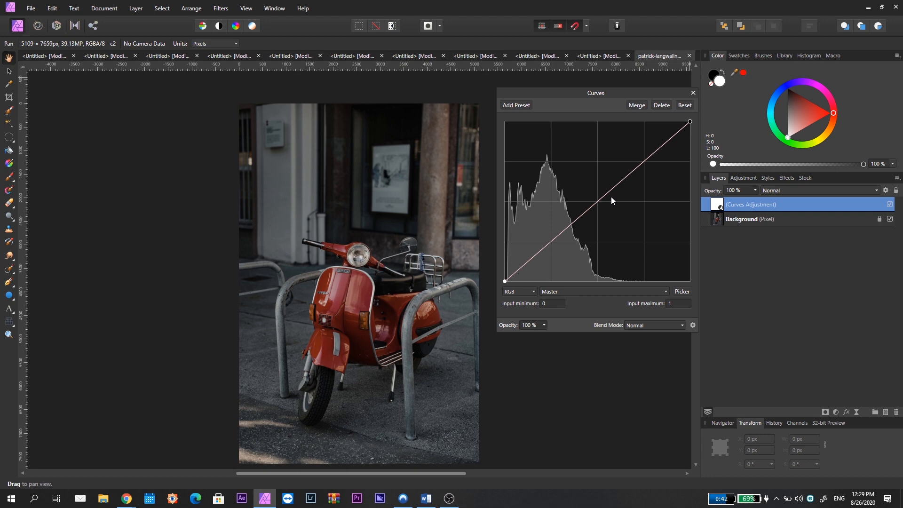
Try and discard a midtone-darkening point, then pull the highlight end inward to brighten
left_click(599, 201)
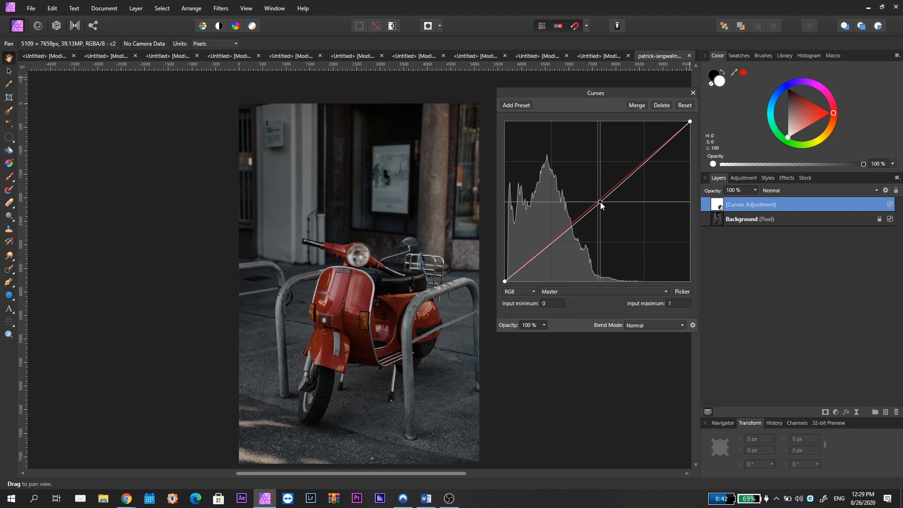
left_click_drag(602, 206, 586, 208)
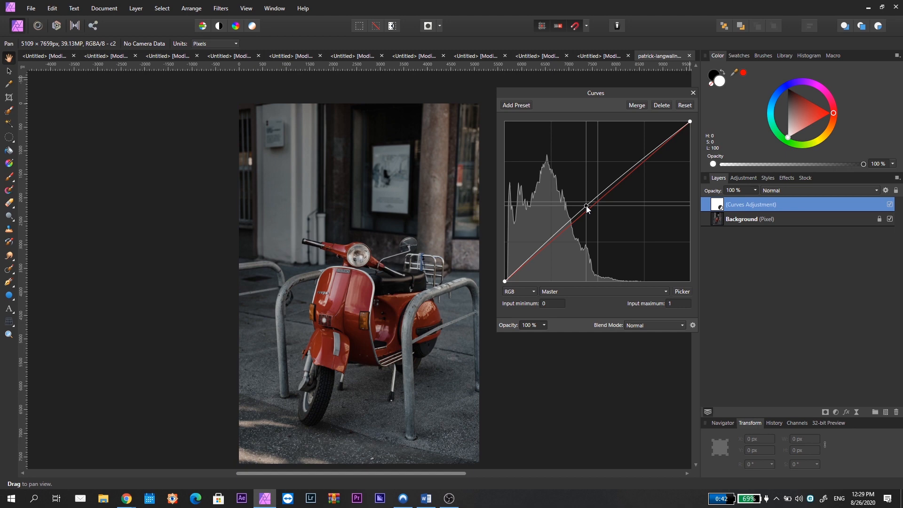
left_click_drag(586, 209, 596, 201)
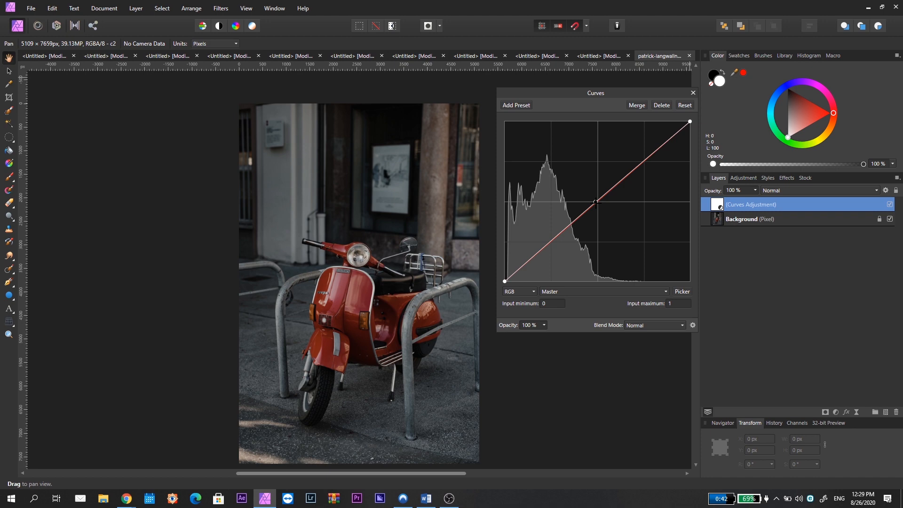
left_click_drag(598, 201, 600, 225)
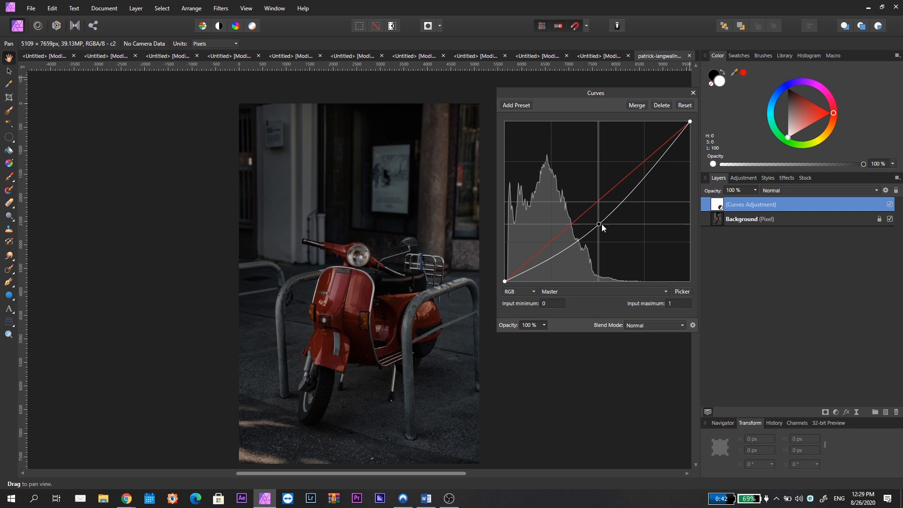
left_click_drag(599, 225, 598, 203)
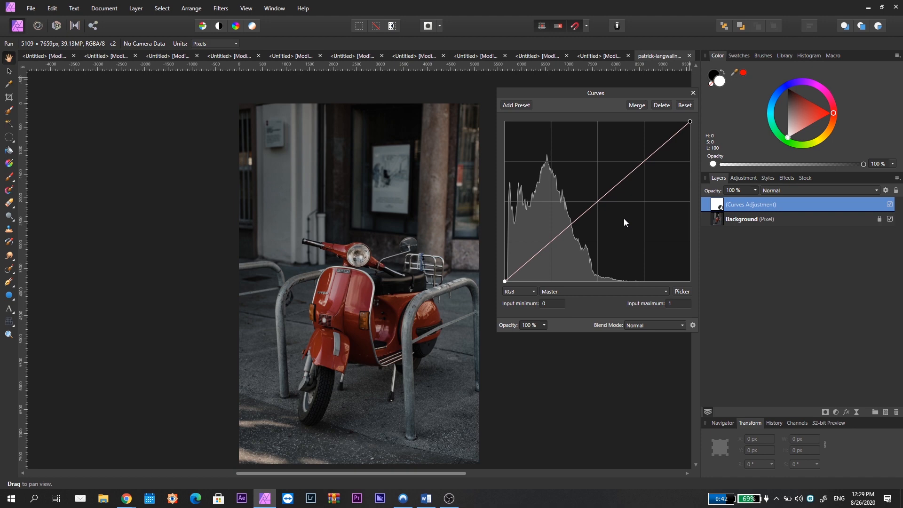
left_click_drag(690, 122, 657, 123)
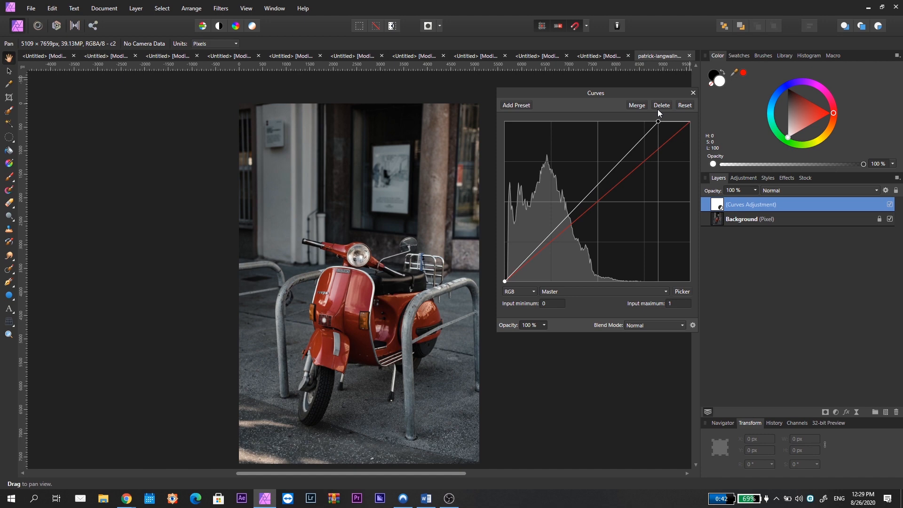
Shape the curve into a gentle upward midtone arch with a subtly pulled-in highlight end
left_click_drag(657, 121, 616, 121)
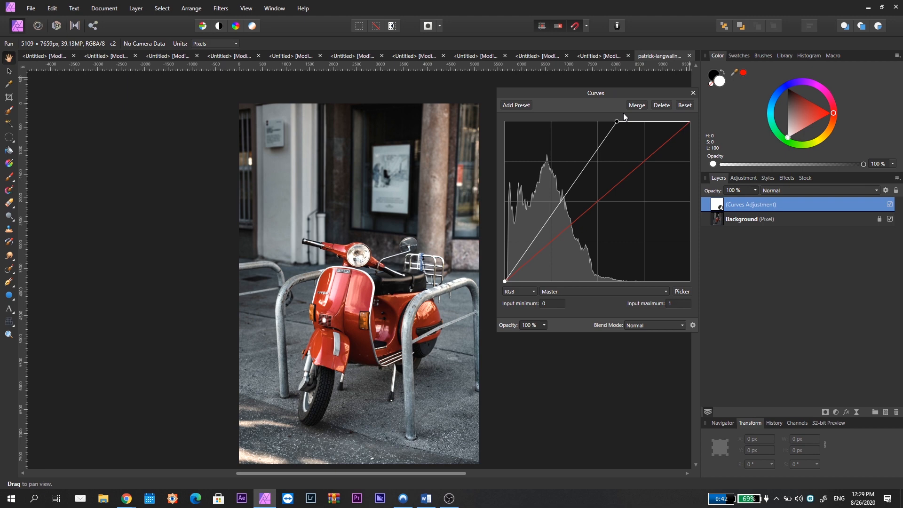
left_click_drag(617, 121, 605, 122)
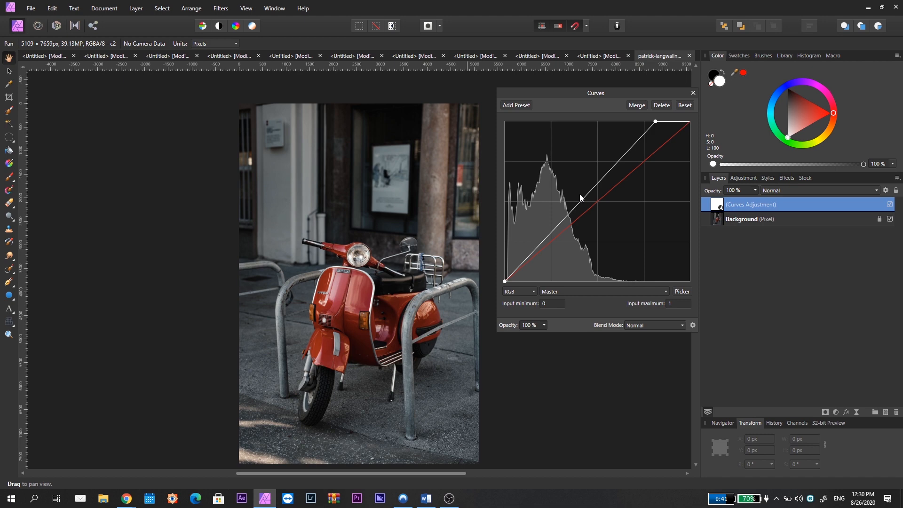
left_click_drag(581, 197, 553, 185)
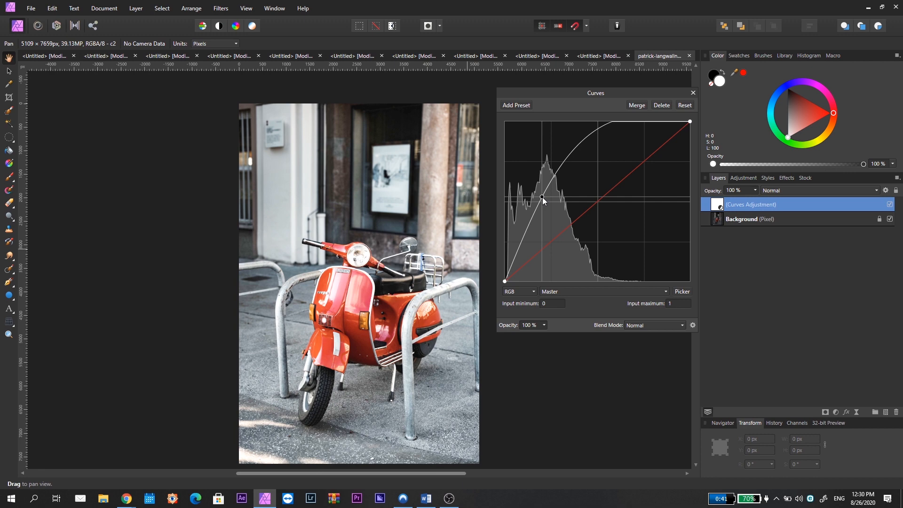
left_click_drag(542, 199, 540, 195)
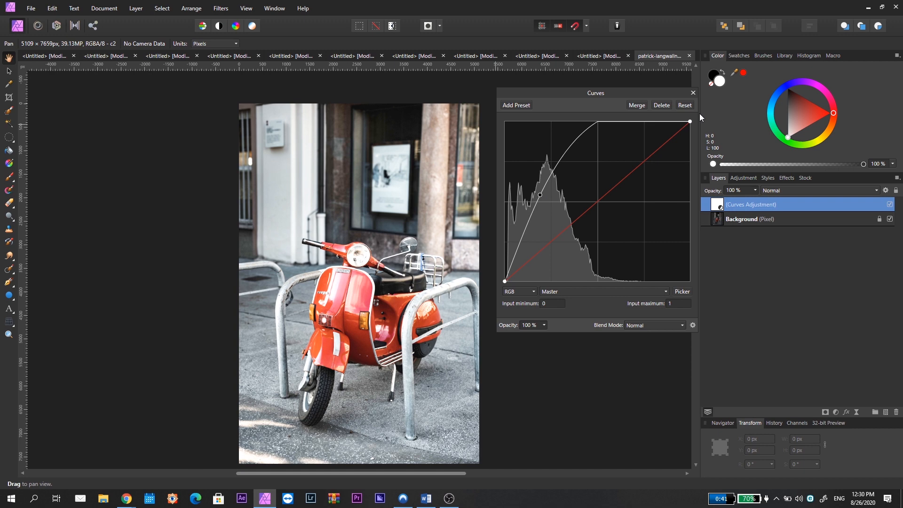
left_click_drag(540, 194, 556, 193)
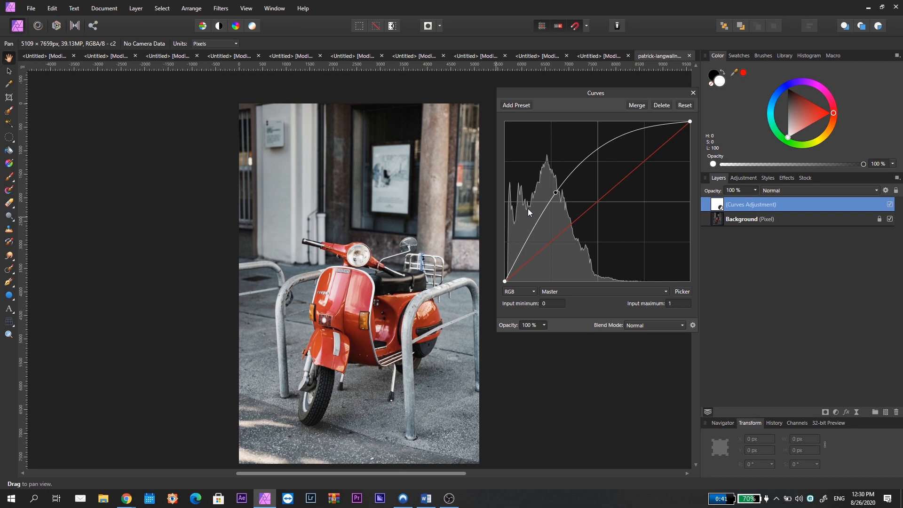
left_click_drag(556, 192, 551, 194)
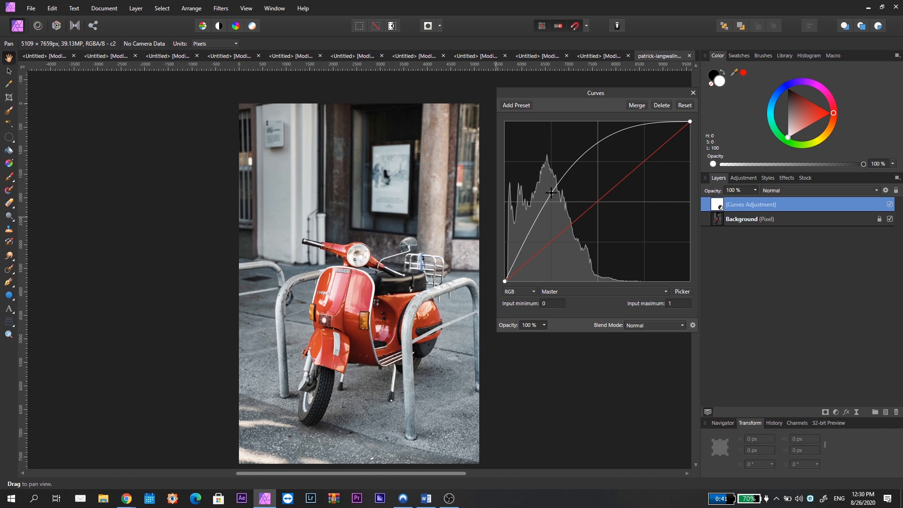
left_click_drag(548, 193, 555, 206)
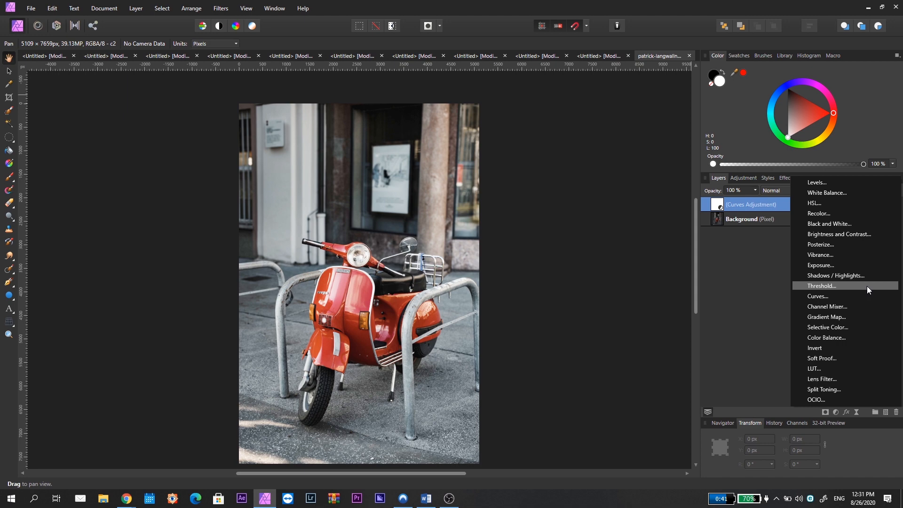
mouse_move(817, 186)
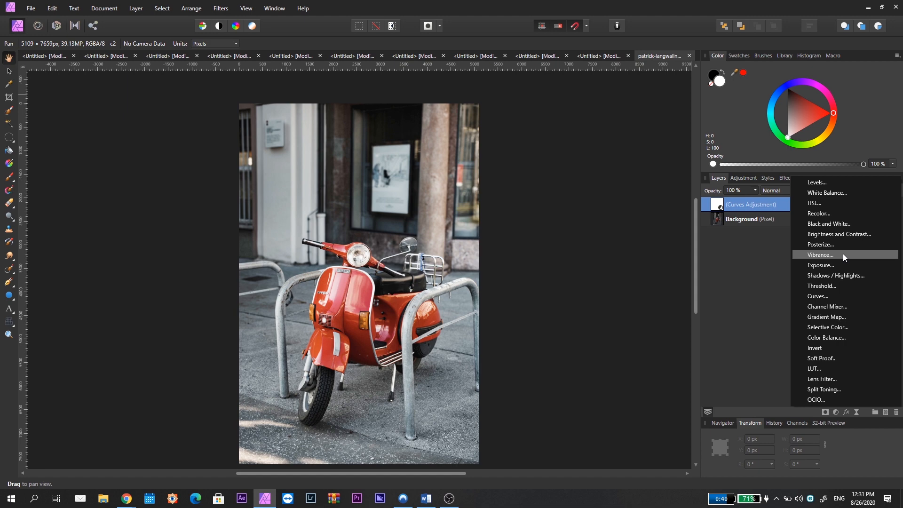
Add a Vibrance layer above the curves set to about 67%
left_click(820, 255)
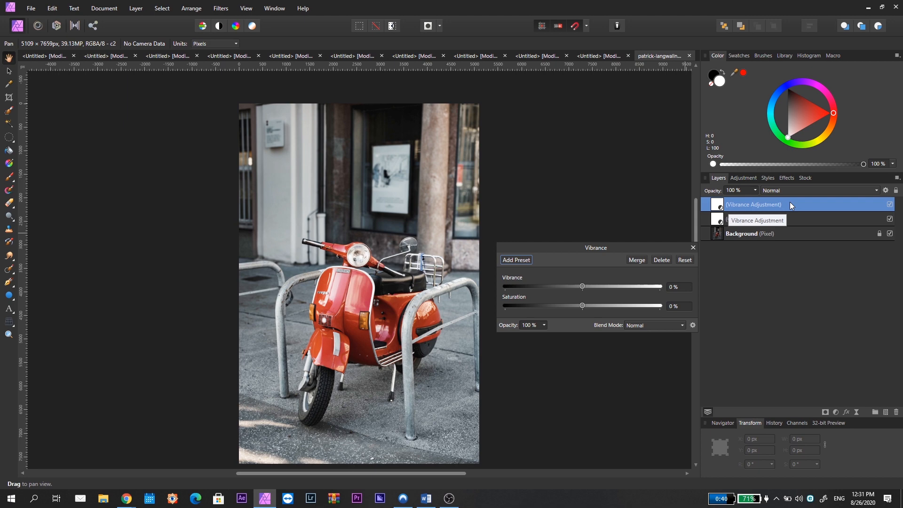
left_click_drag(582, 286, 634, 286)
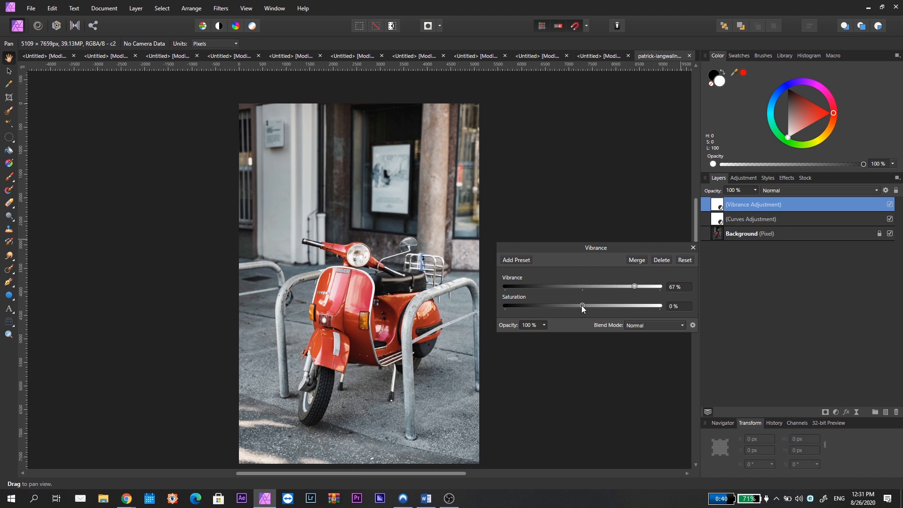
left_click(743, 233)
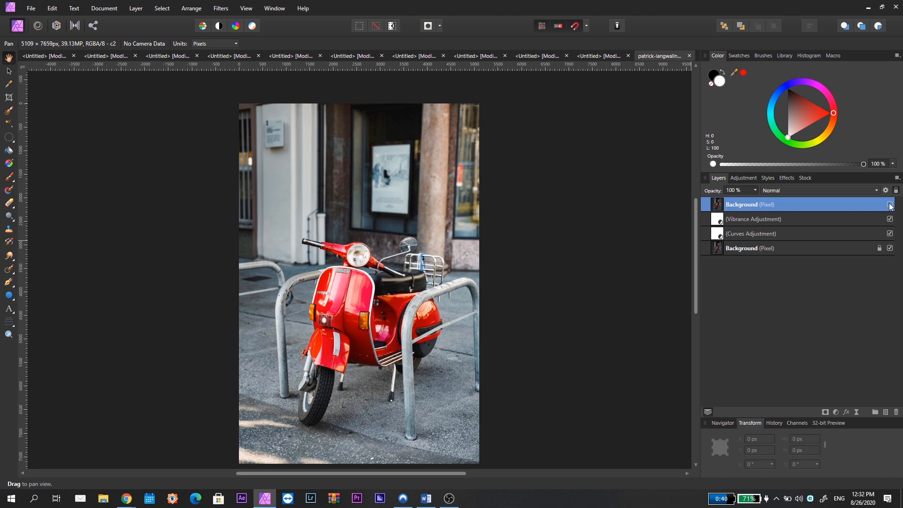
mouse_move(56, 25)
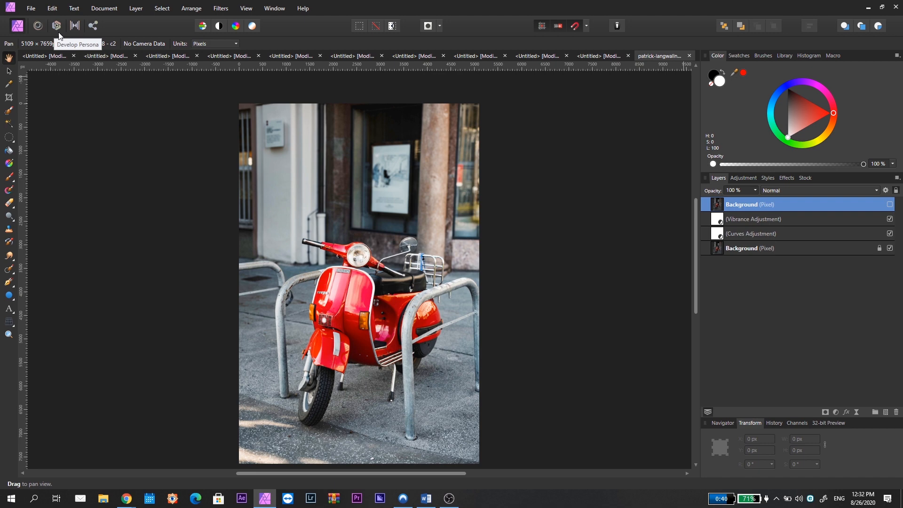